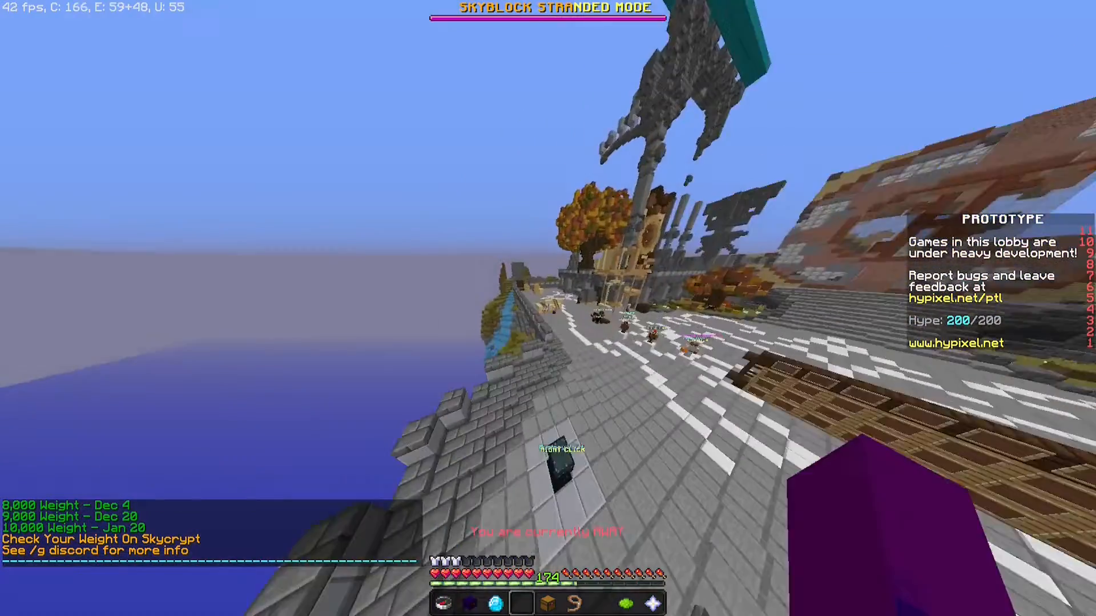
Lower Video Settings render distance from 8 Normal to 2 Tiny, back to the game menu
key(Escape)
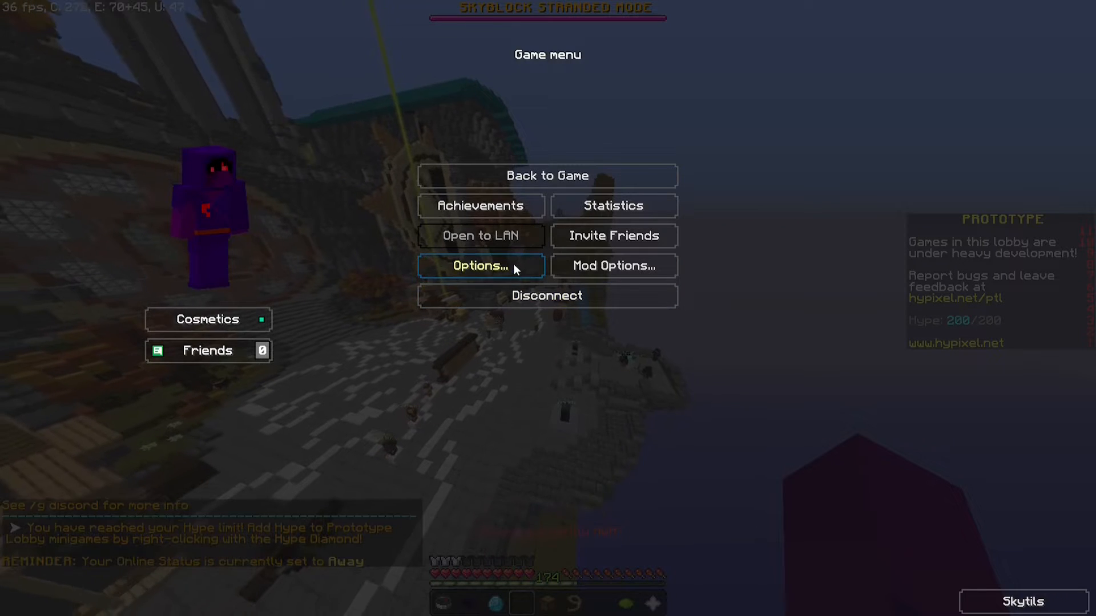
click(480, 266)
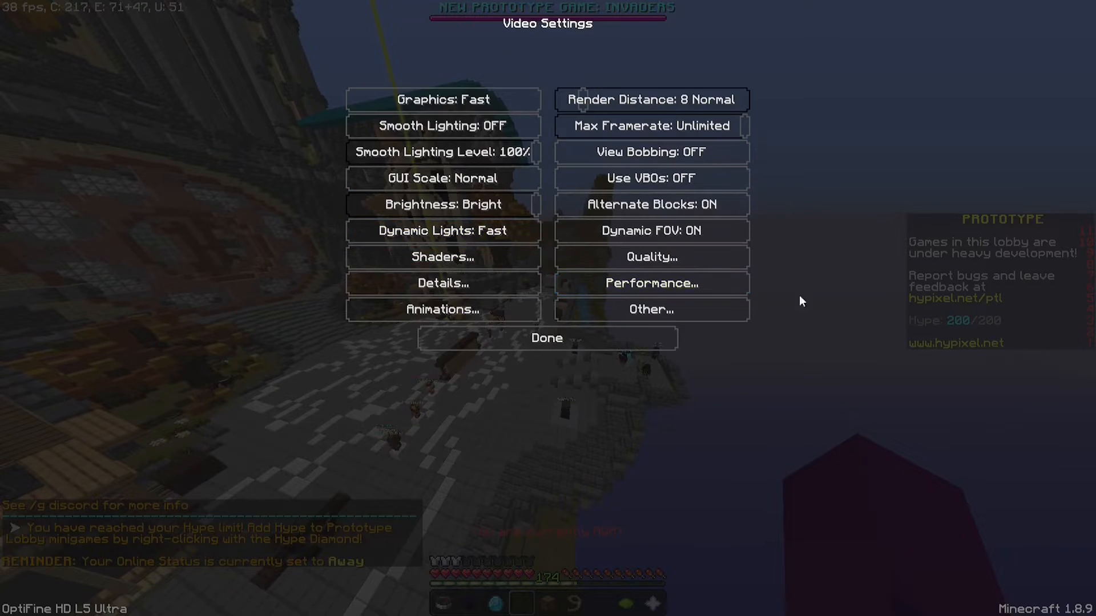
mouse_move(650, 99)
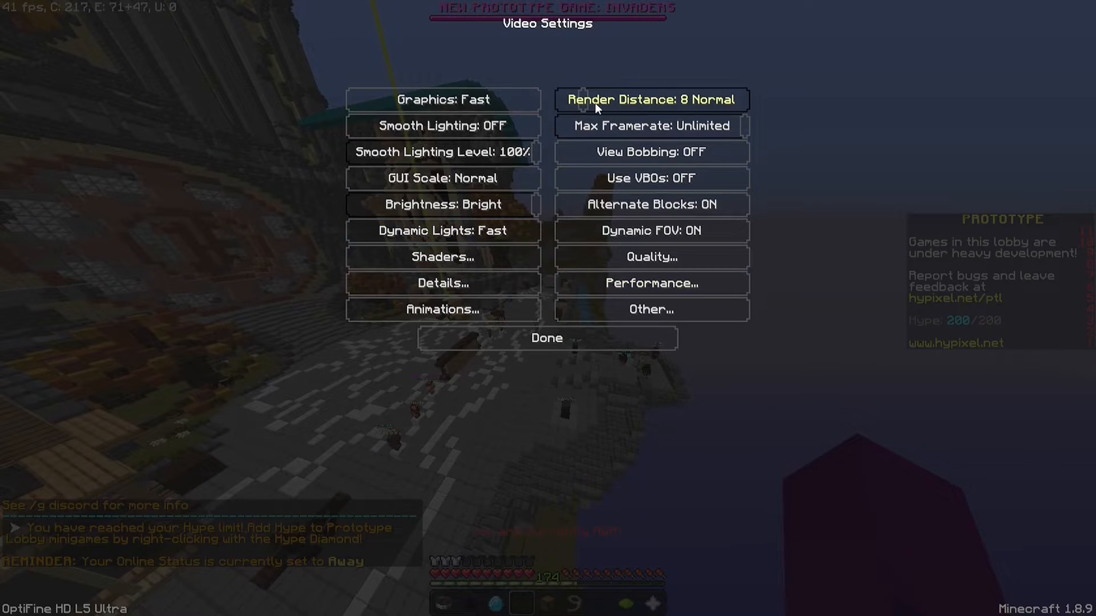
mouse_move(650, 99)
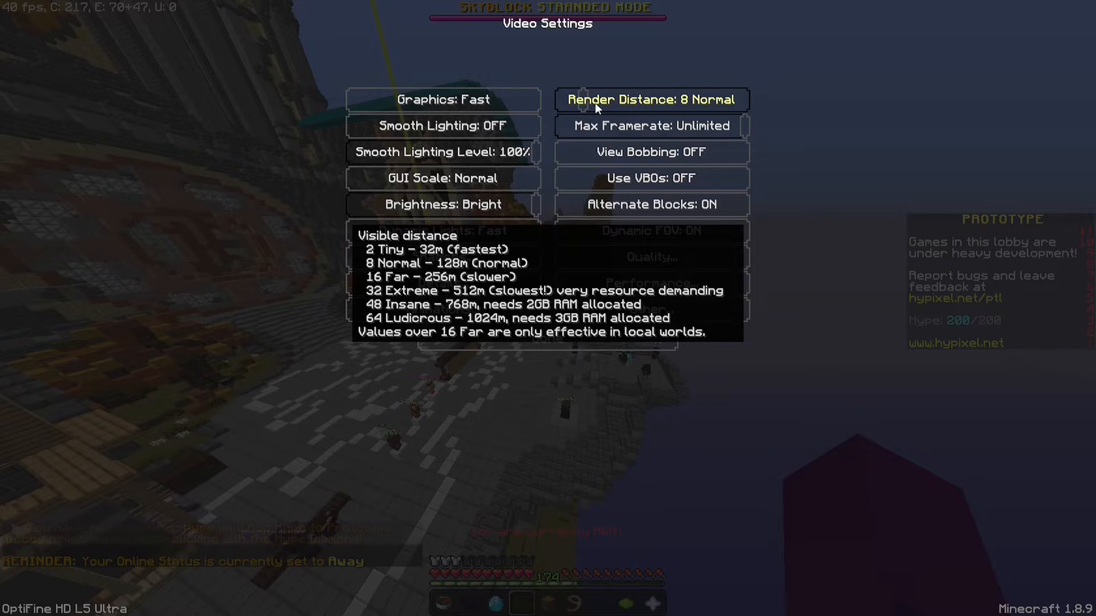
click(650, 99)
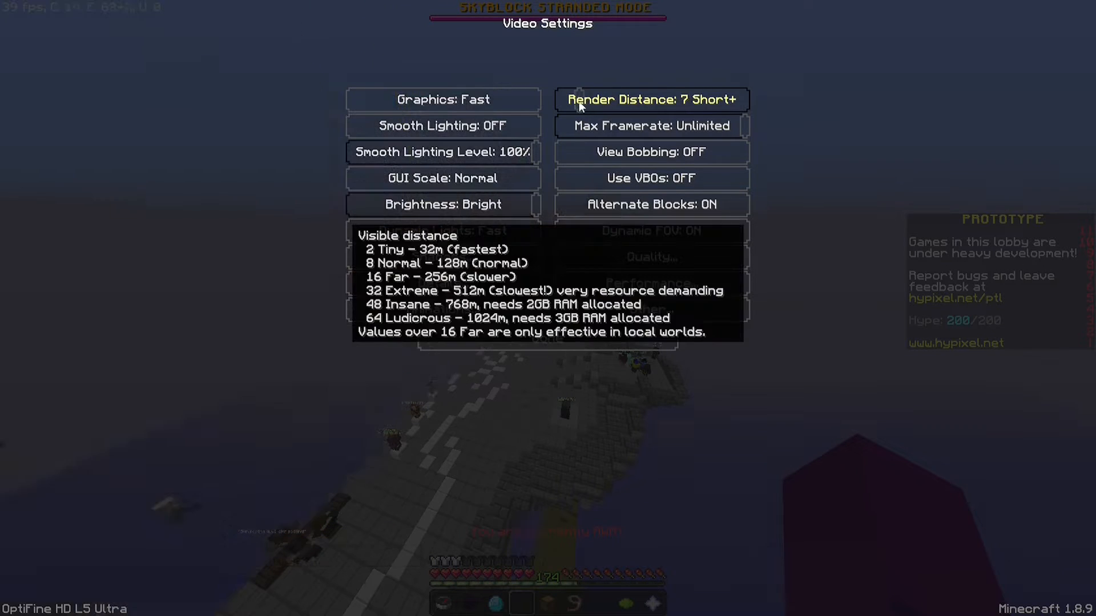
click(650, 99)
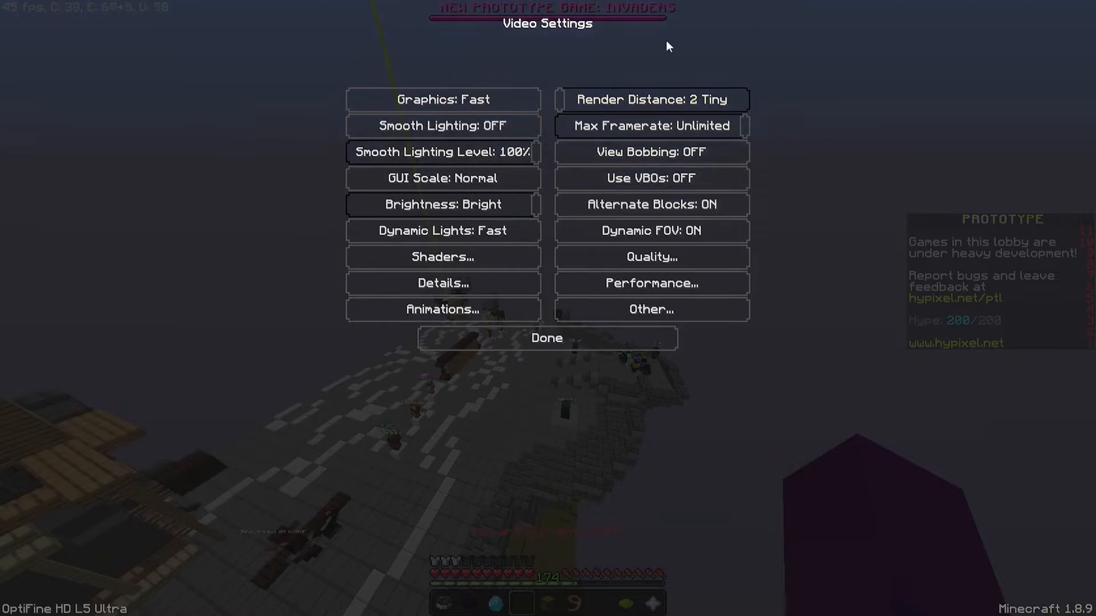
click(547, 338)
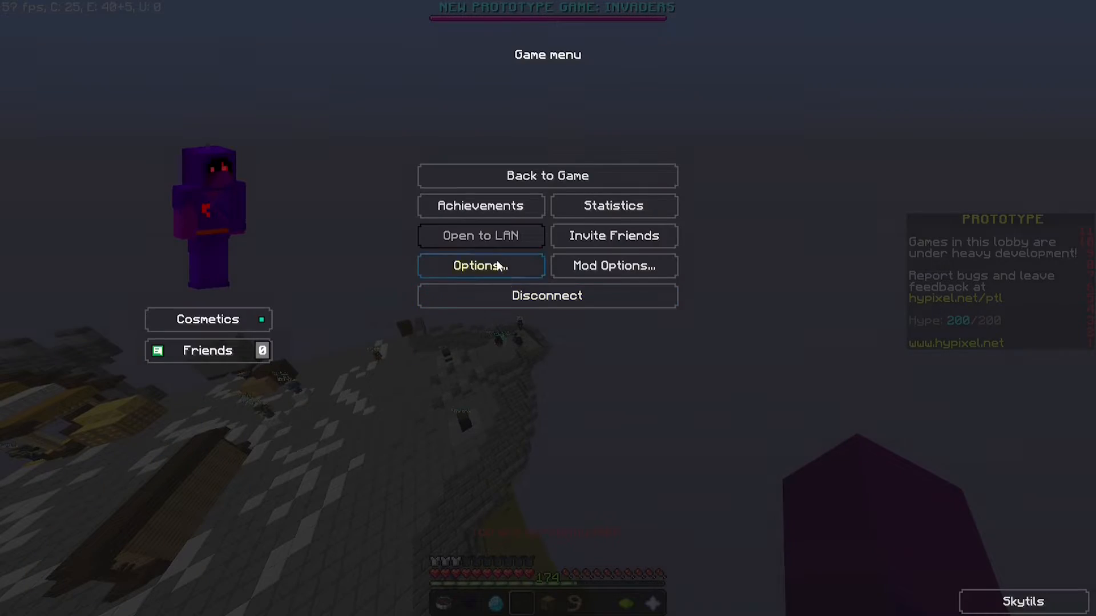
Toggle Graphics to Fancy and back to Fast, then close settings into the world
click(480, 265)
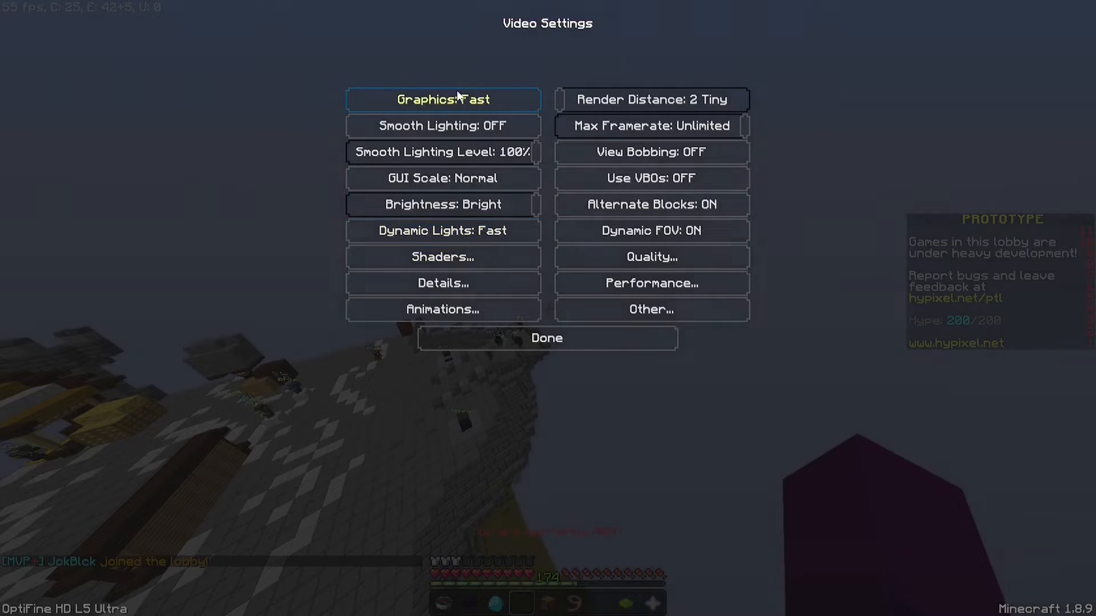
mouse_move(442, 99)
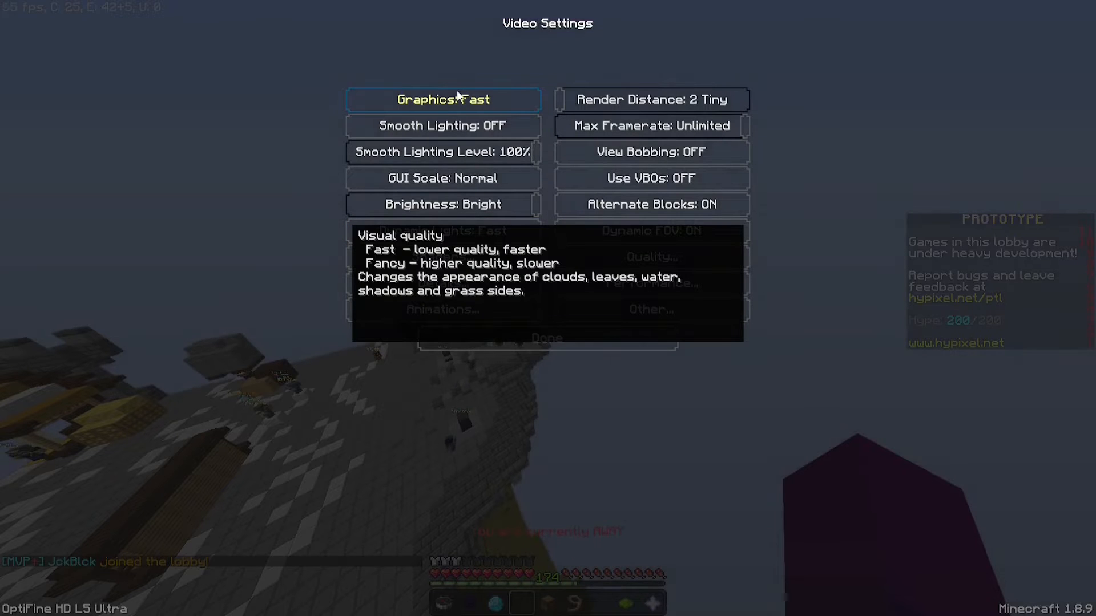
click(442, 99)
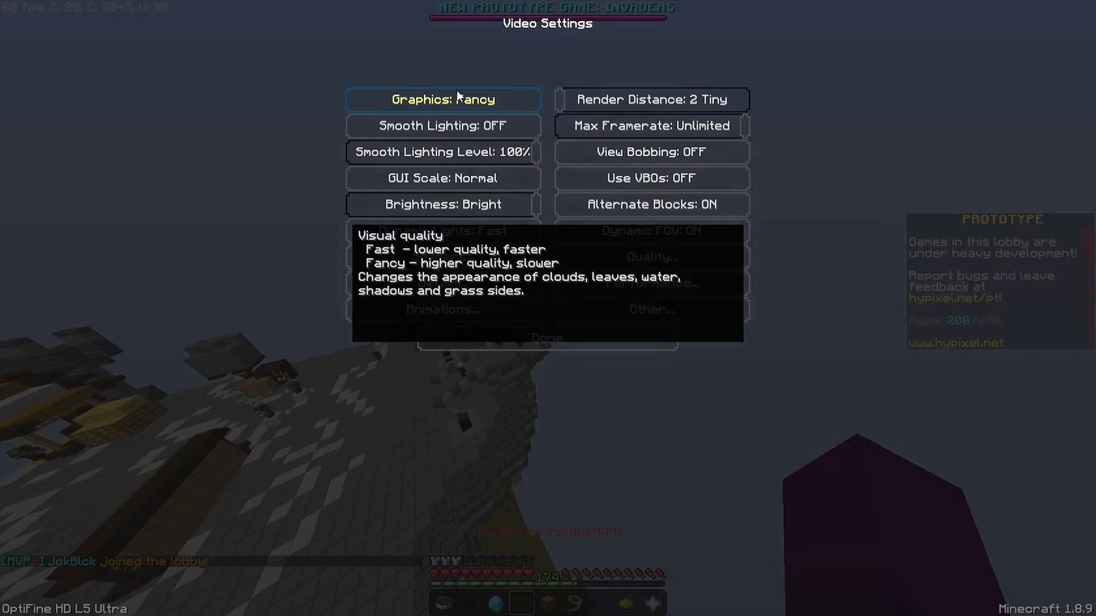
click(442, 100)
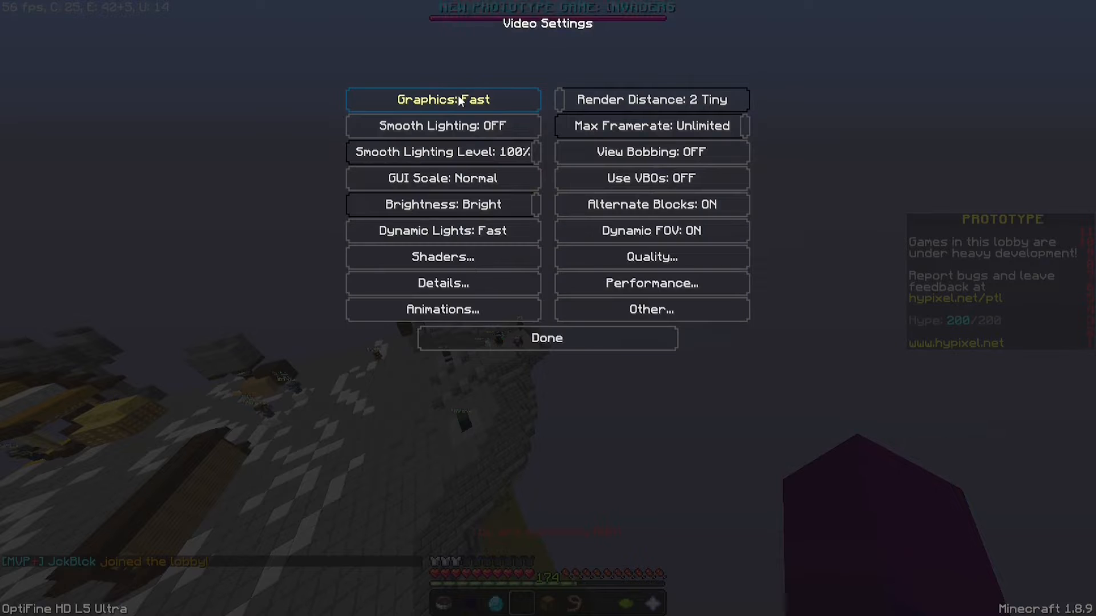
mouse_move(858, 472)
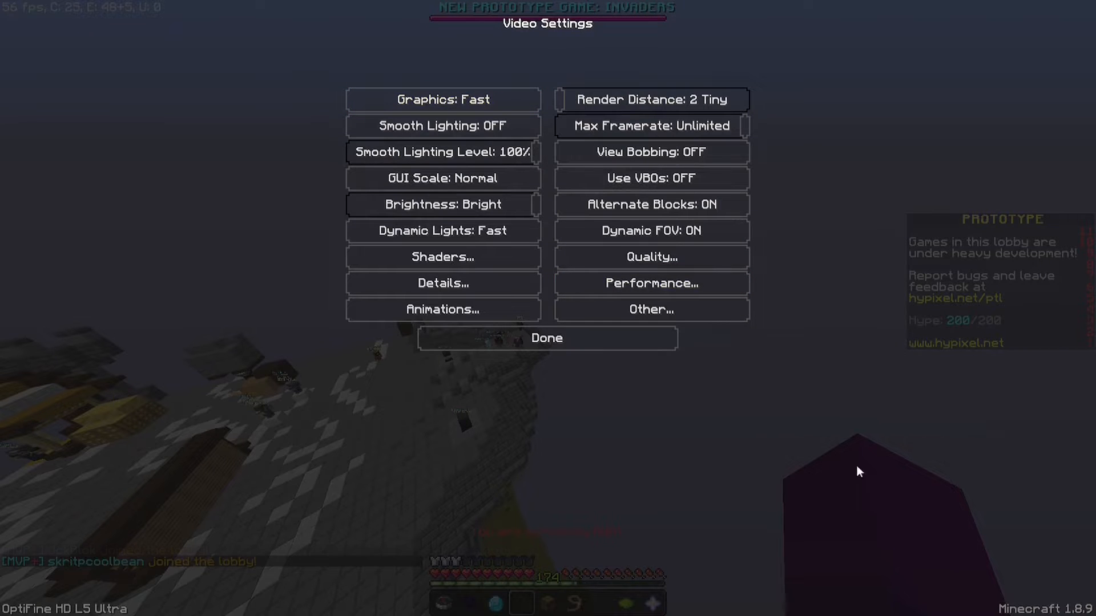
mouse_move(713, 152)
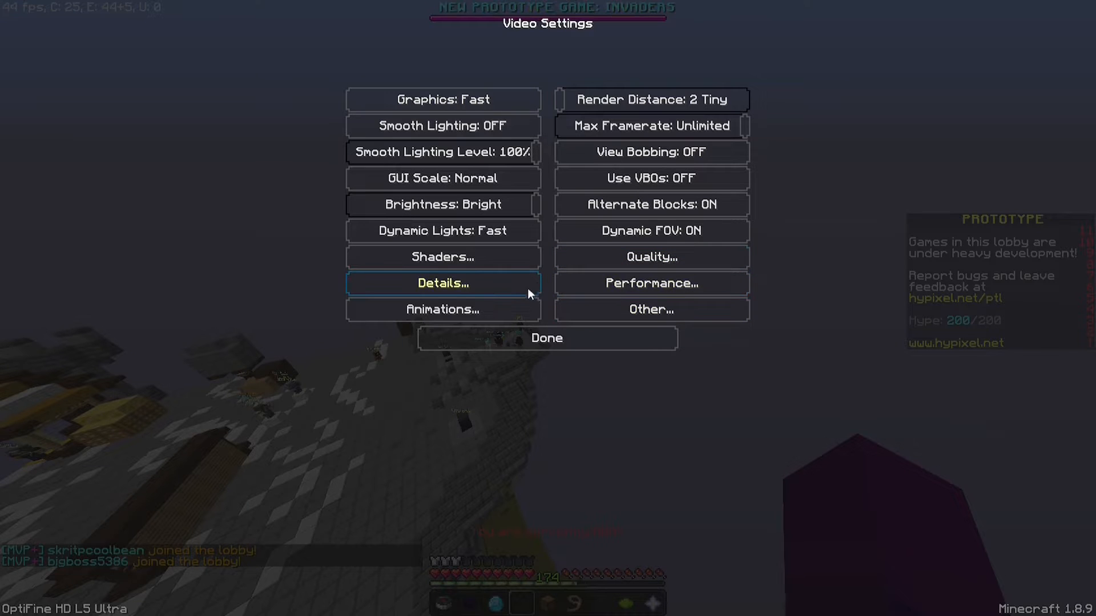
mouse_move(94, 213)
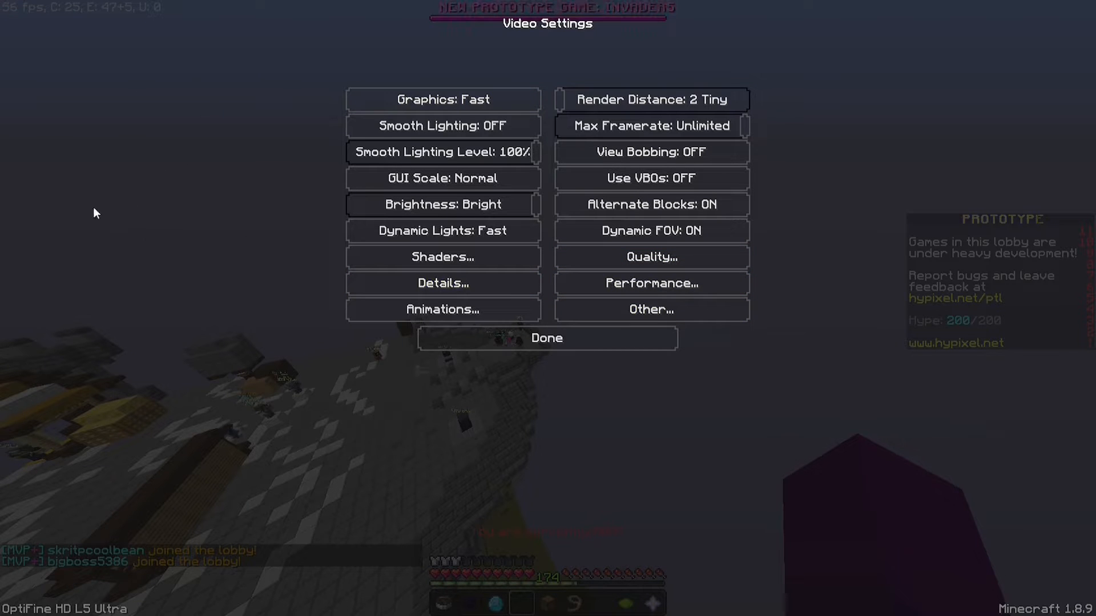
mouse_move(137, 304)
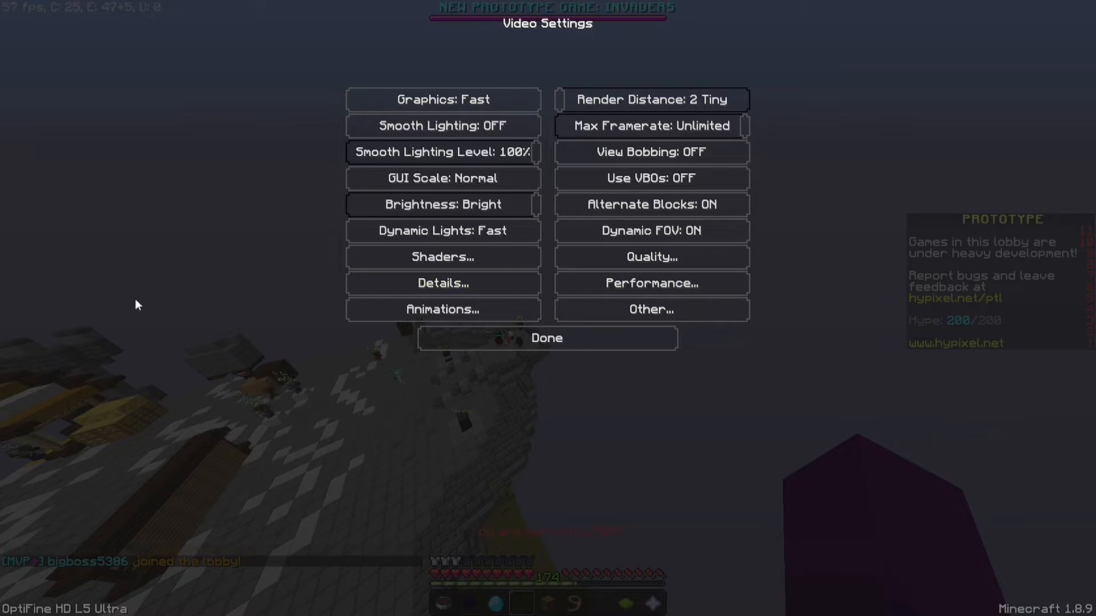
click(547, 337)
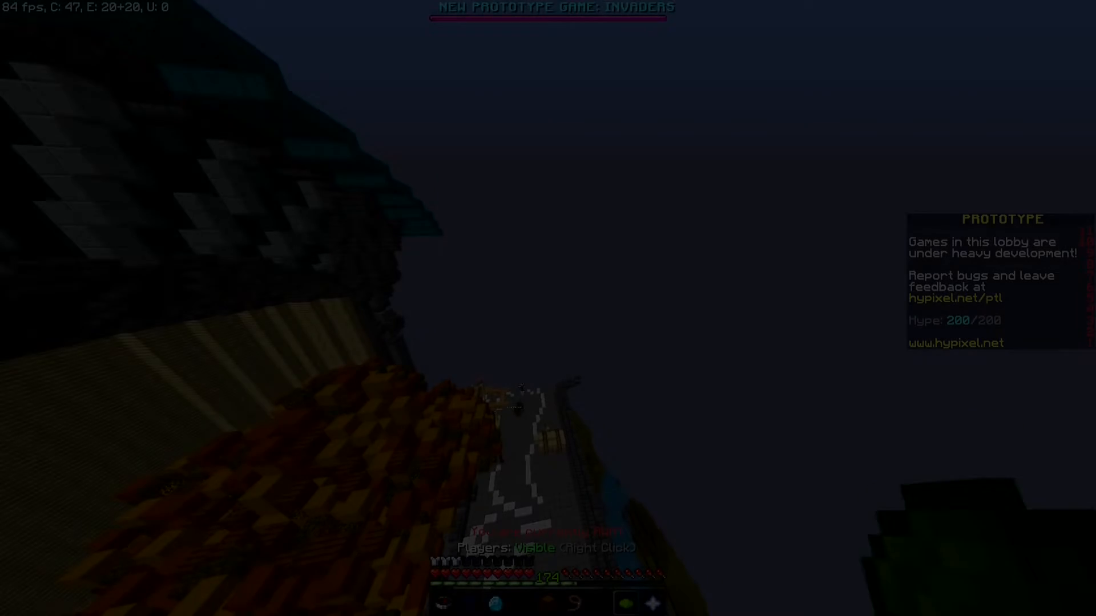
In Video Settings > Animations, switch All ON then All OFF, leaving particles Minimal
key(Escape)
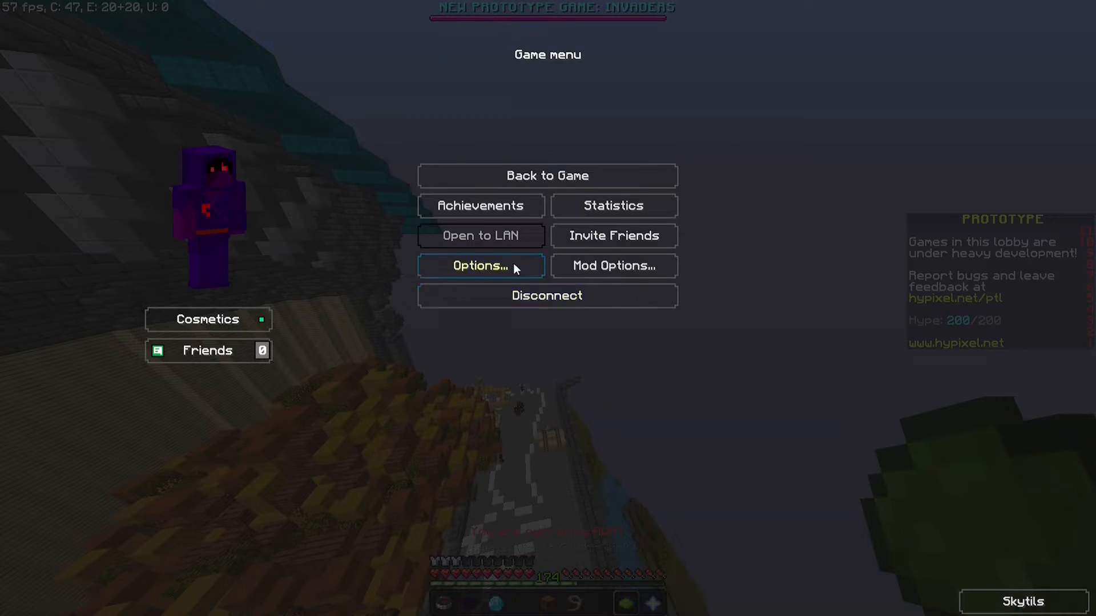
click(480, 266)
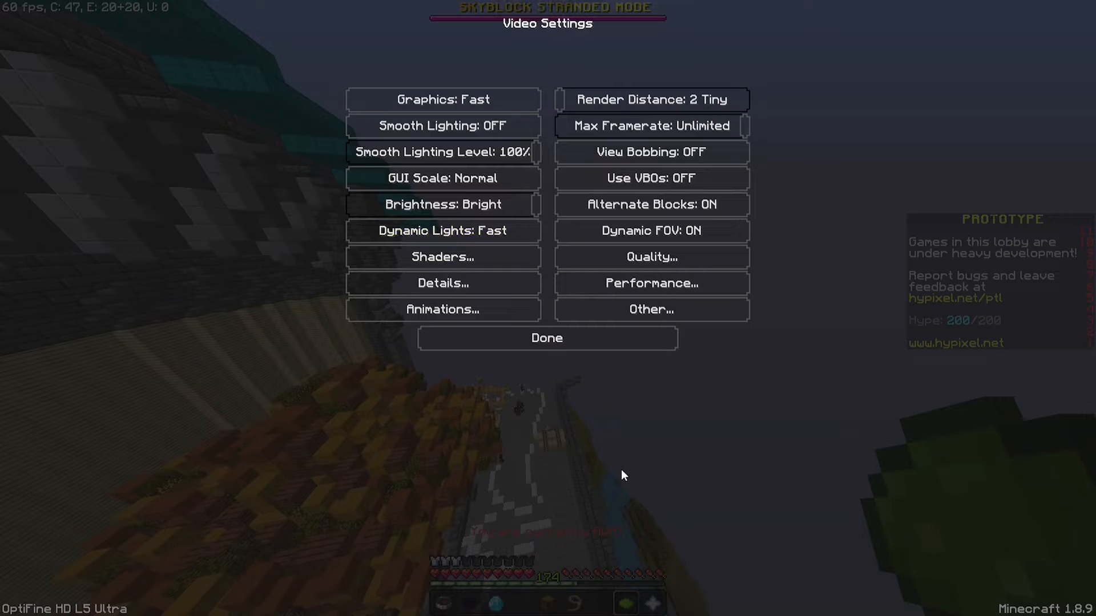
mouse_move(459, 505)
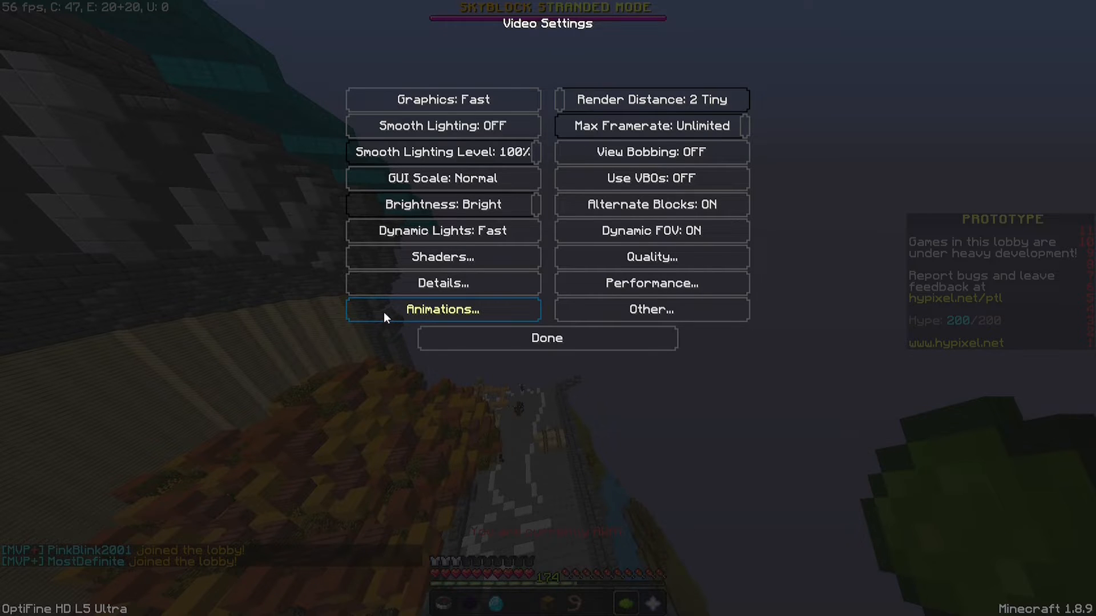
click(442, 309)
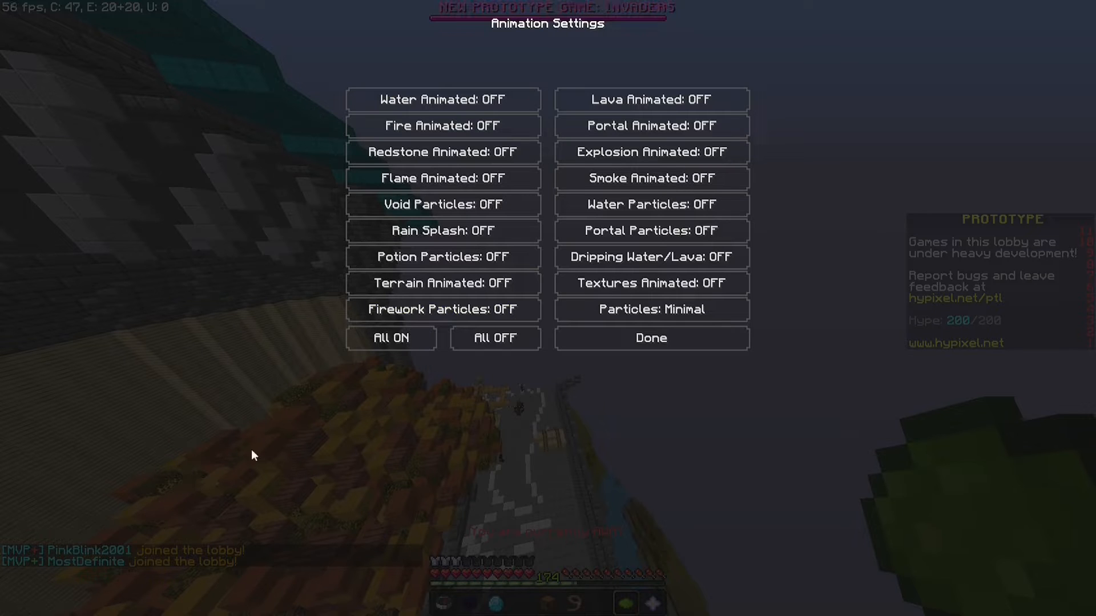
click(390, 338)
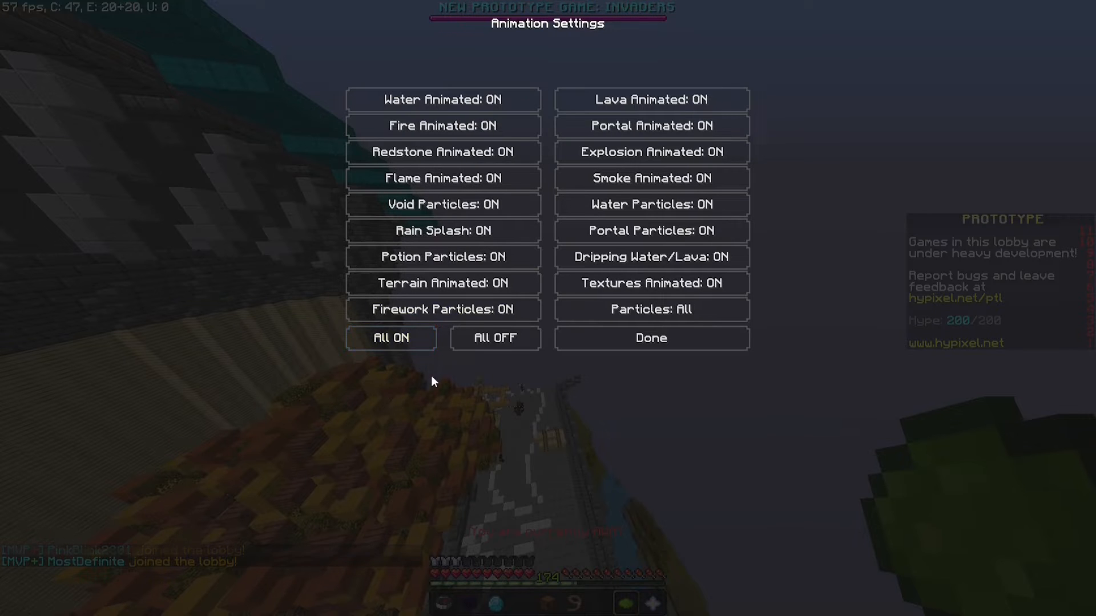
mouse_move(545, 376)
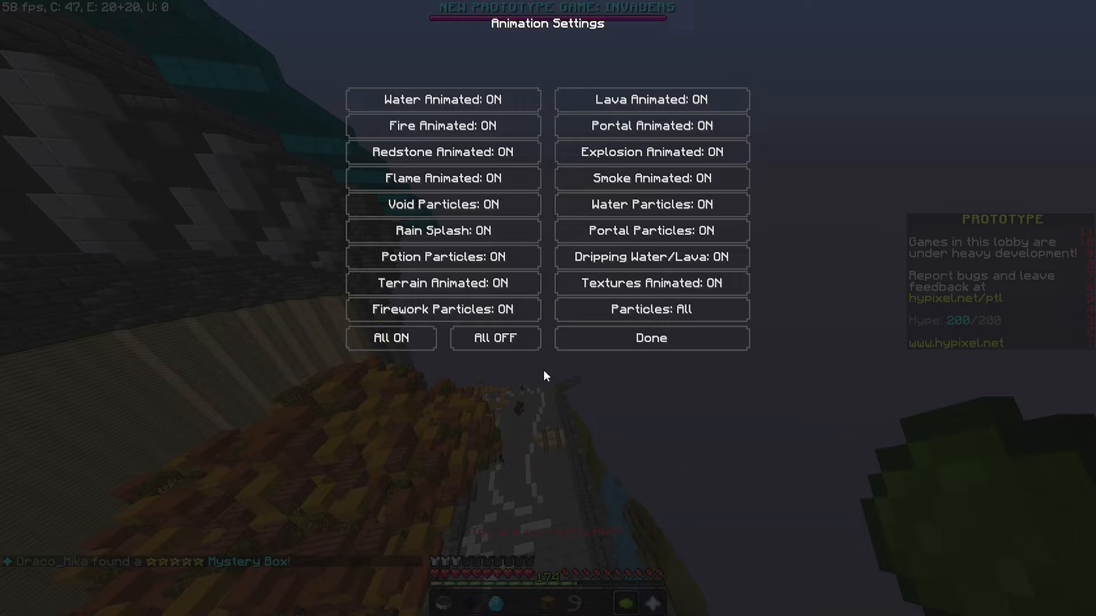
click(495, 338)
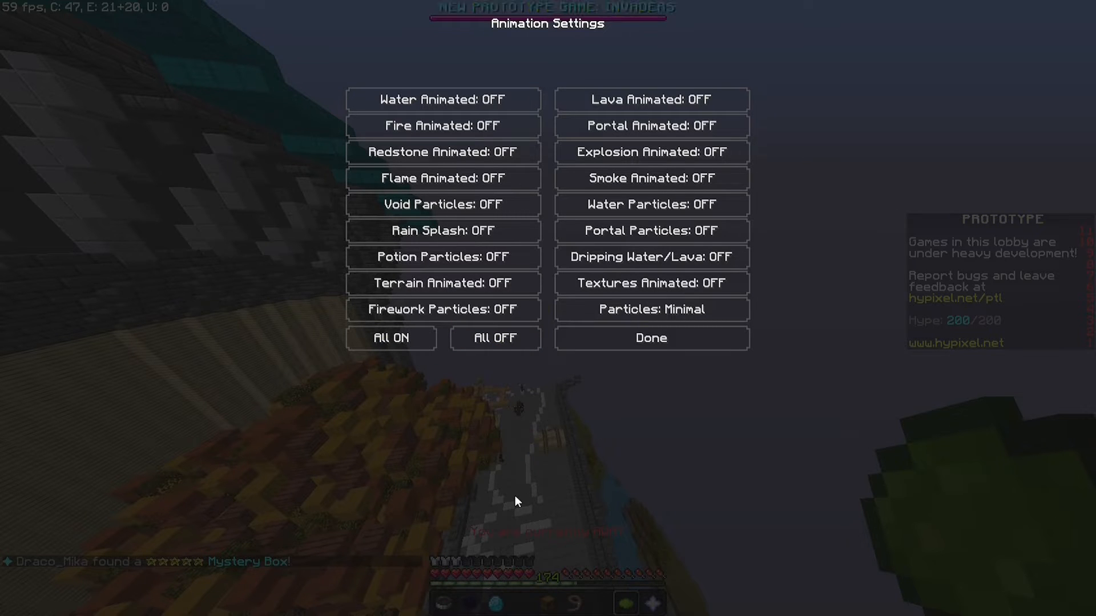
mouse_move(330, 407)
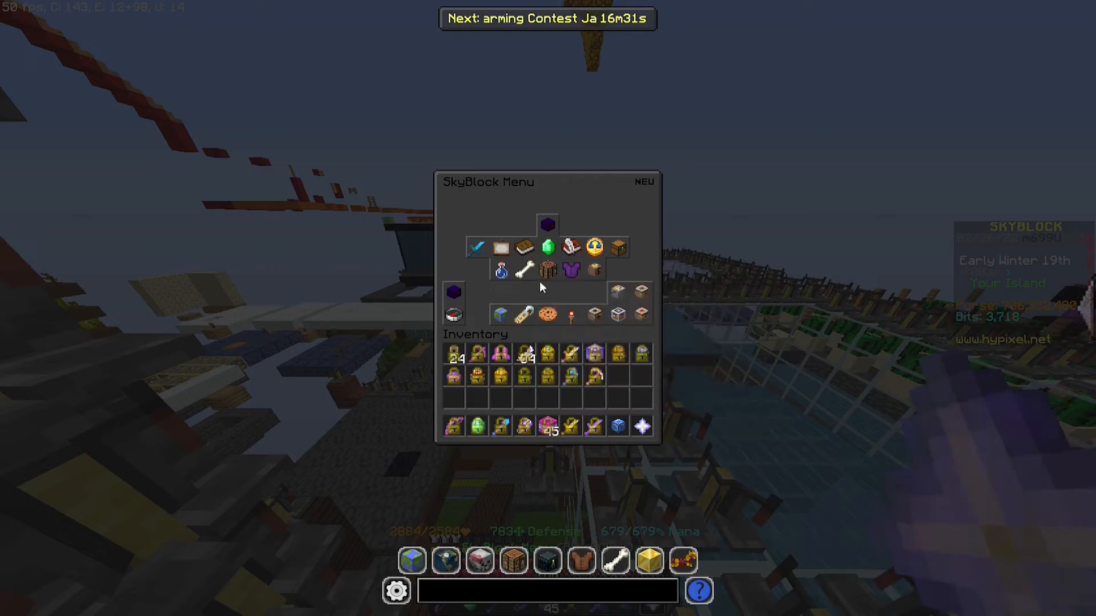
Open the SkyBlock Pets list and close it with Esc
click(524, 271)
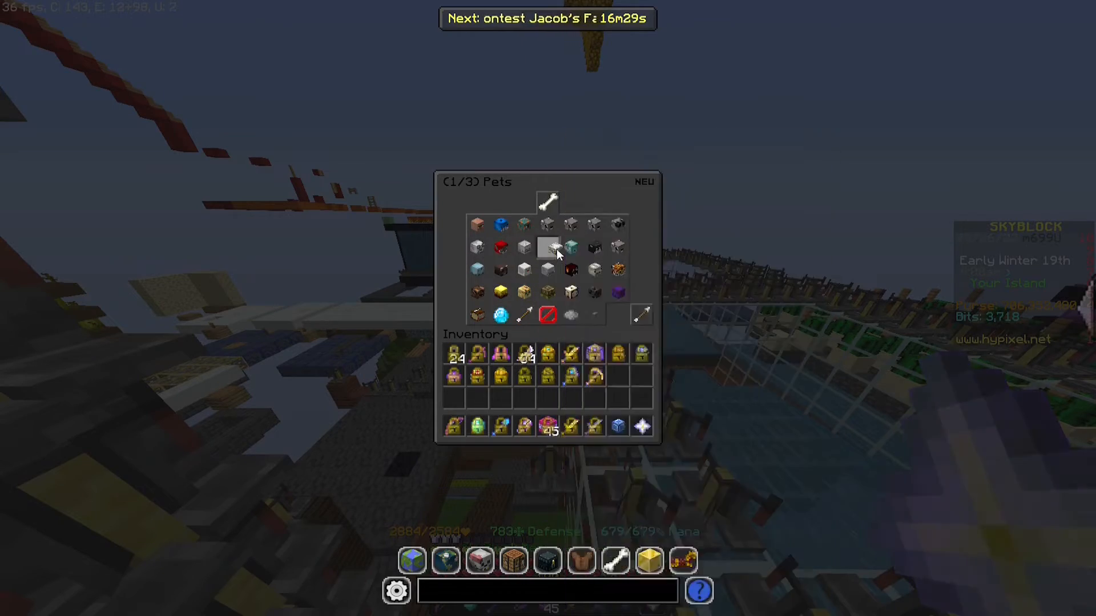
key(Escape)
text(/)
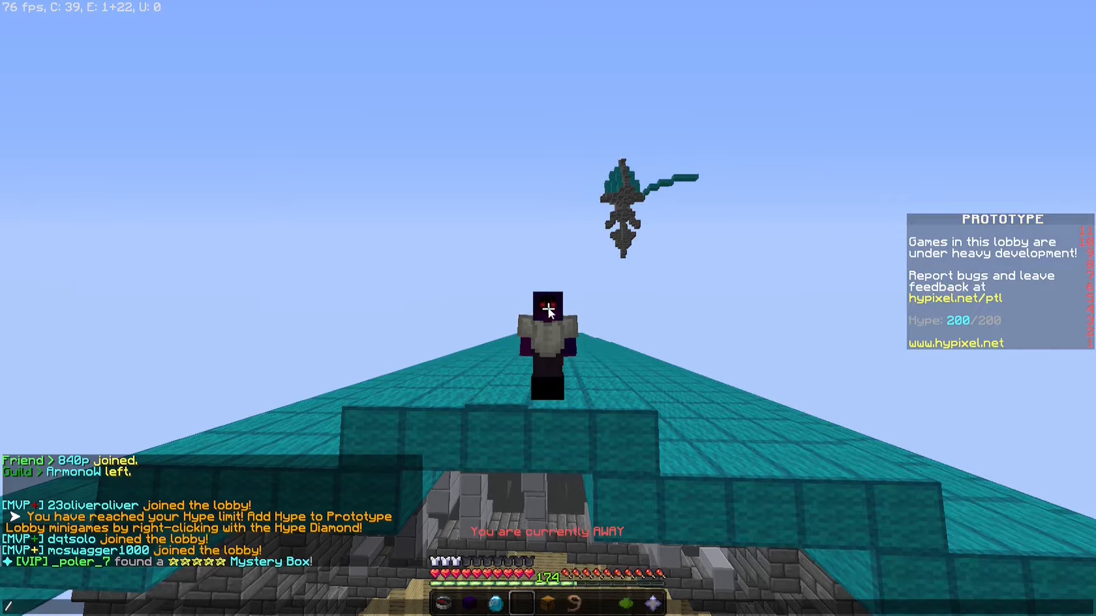
Run /patcher and search 'block' to confirm Disable Breaking Particles is on
text(patcher)
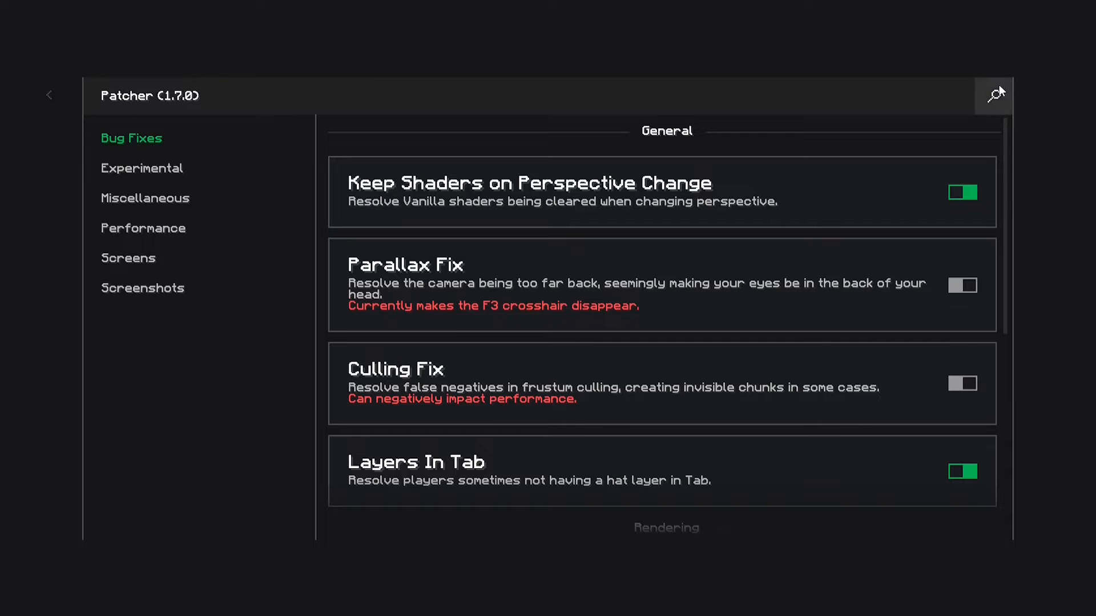
click(995, 96)
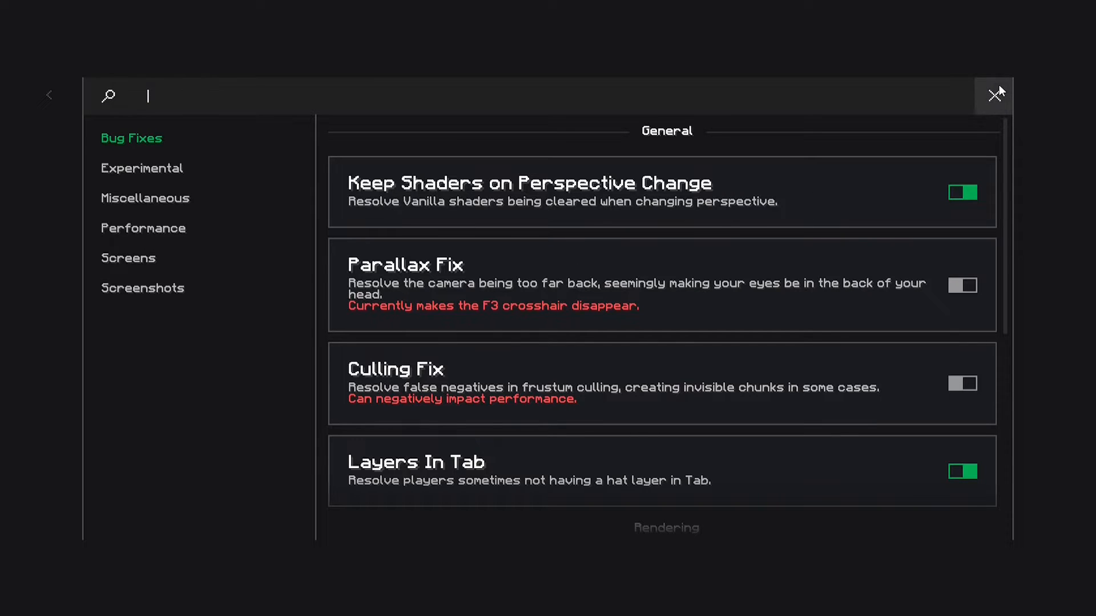
text(block)
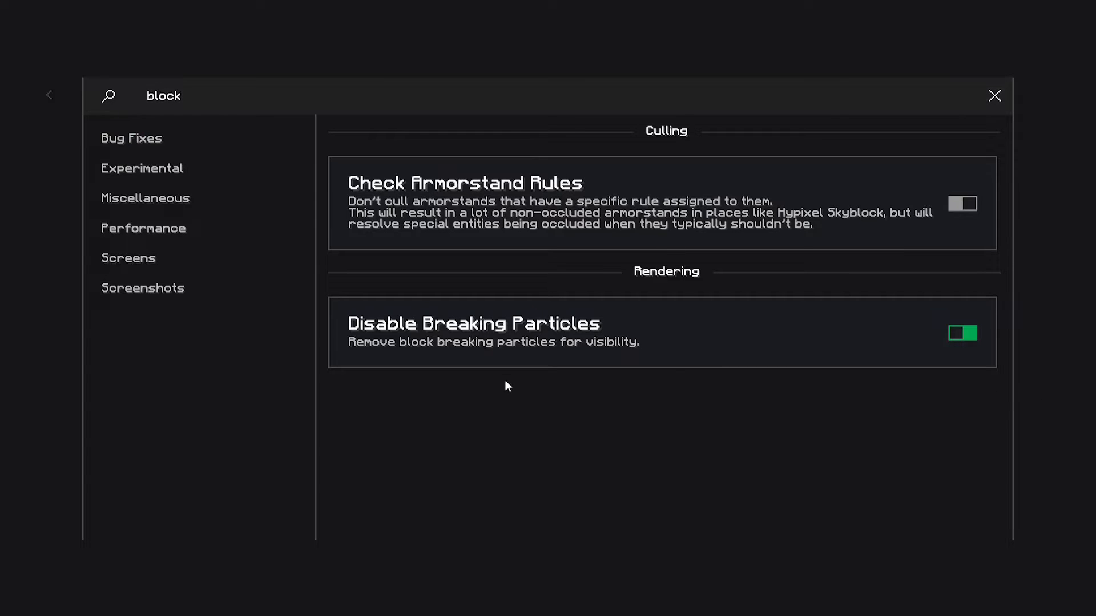
mouse_move(521, 410)
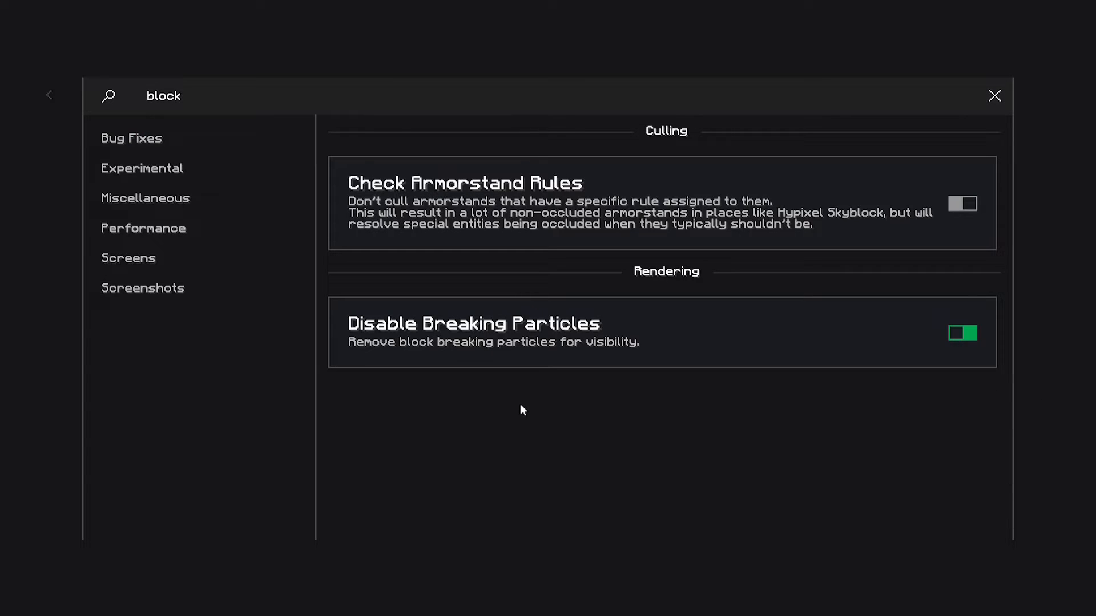
click(993, 95)
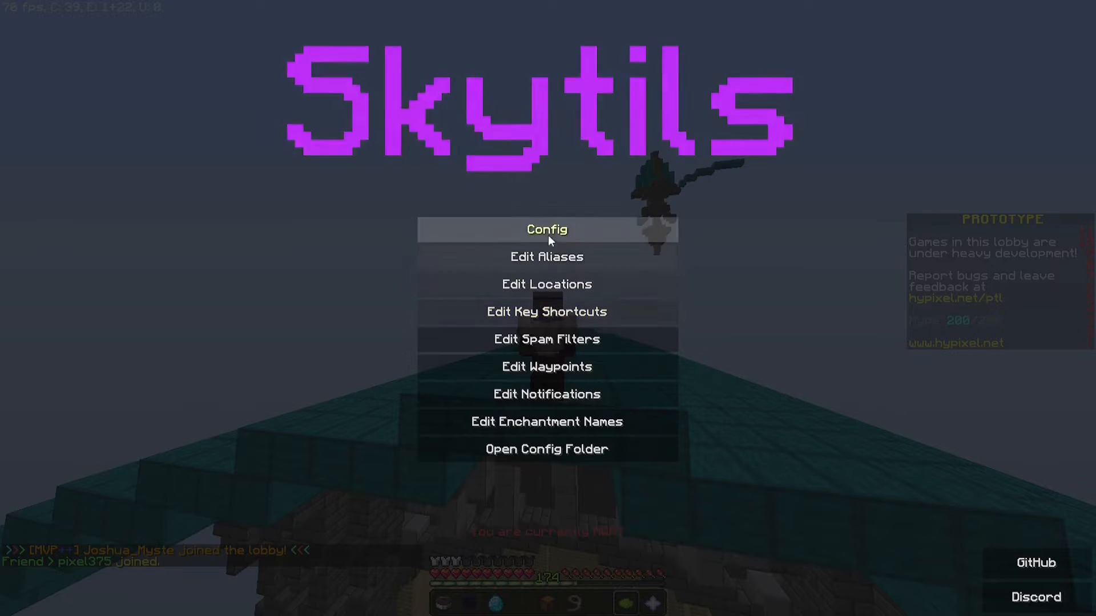
Open Skytils Config and search 'no hur' to confirm No Hurtcam is enabled
click(547, 229)
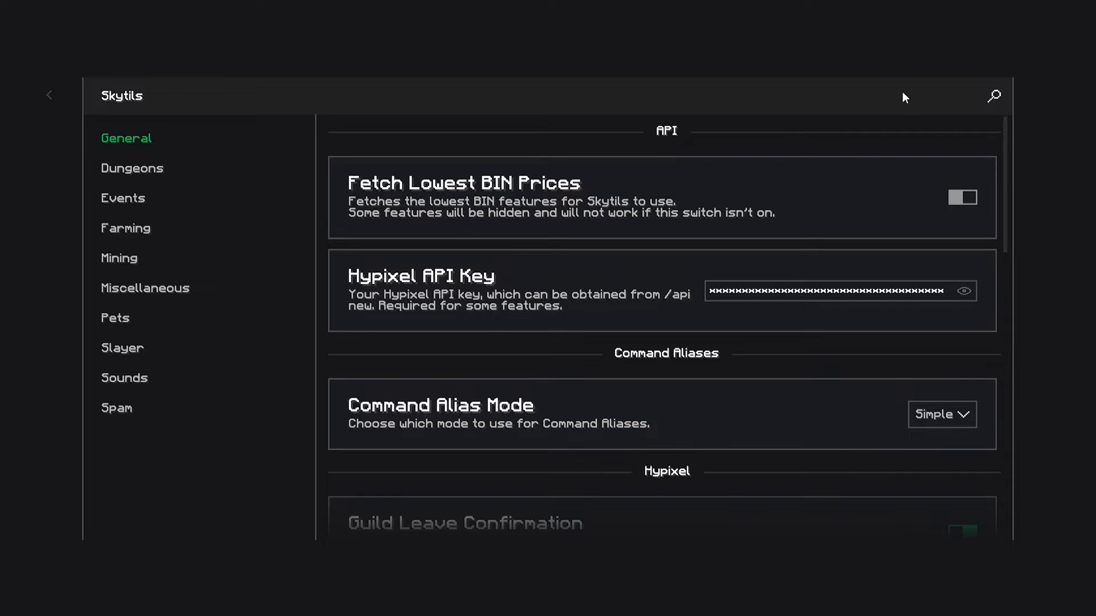
text(no hur)
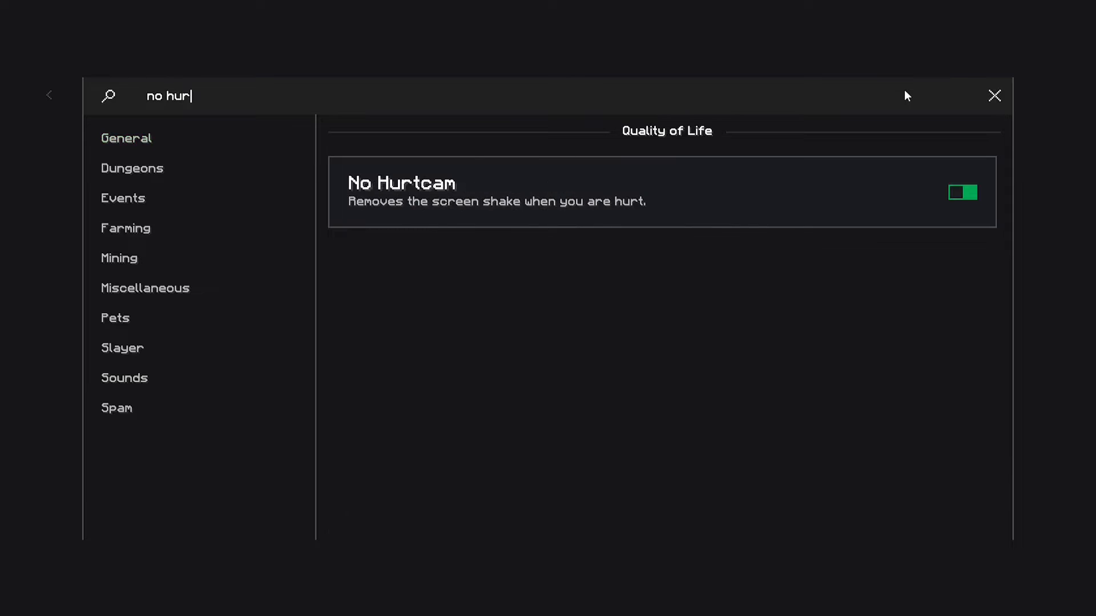
mouse_move(600, 319)
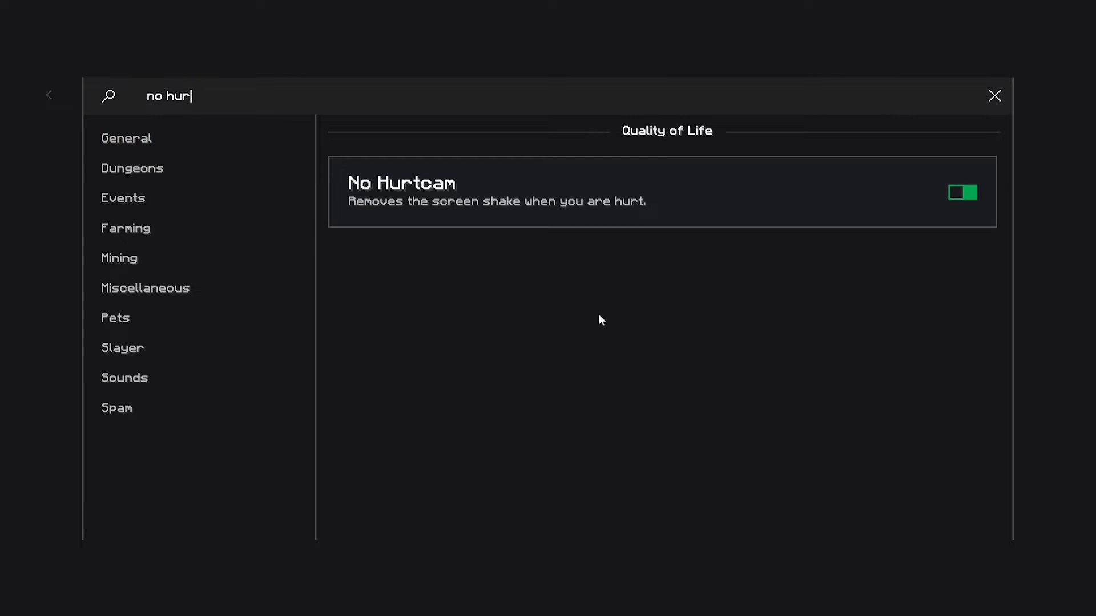
click(994, 96)
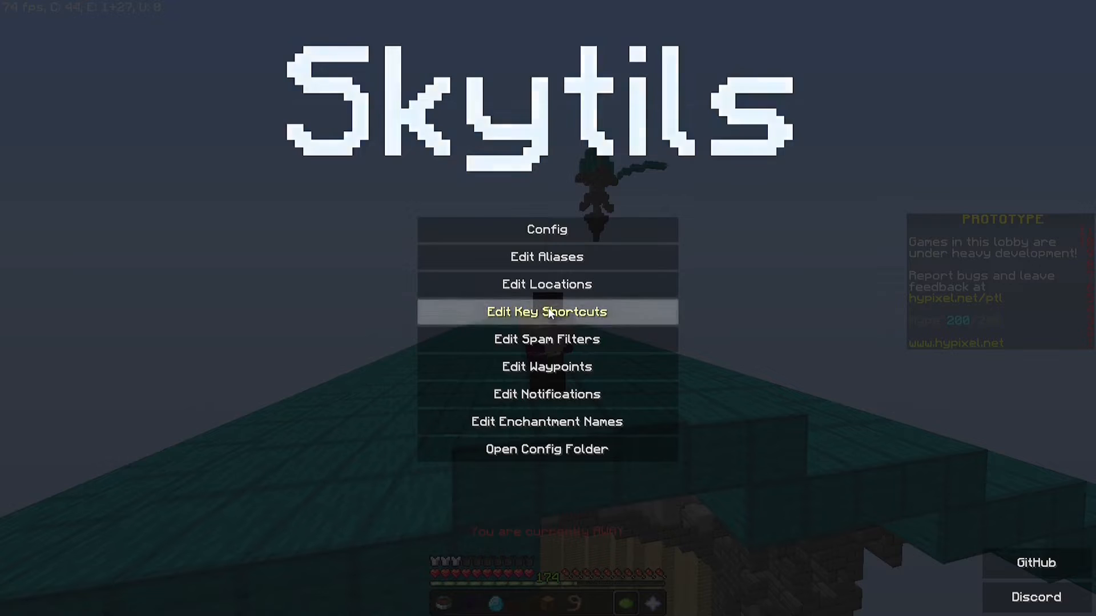
Search Skytils Config for 'nametag' and enable Spirit Animal and Wither Miner nametag hiding
click(546, 230)
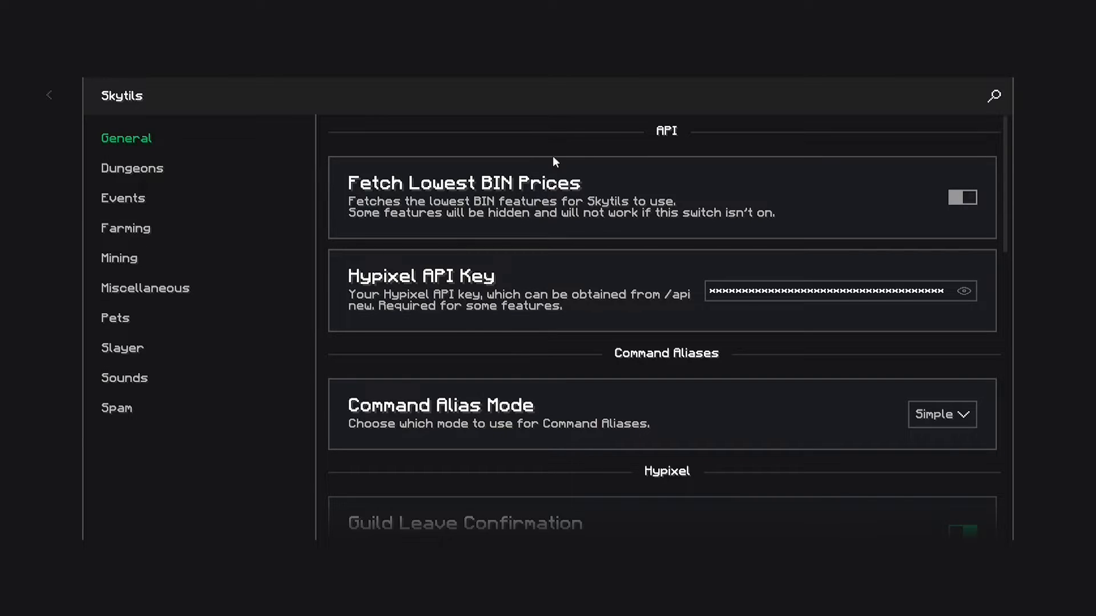
text(nametag)
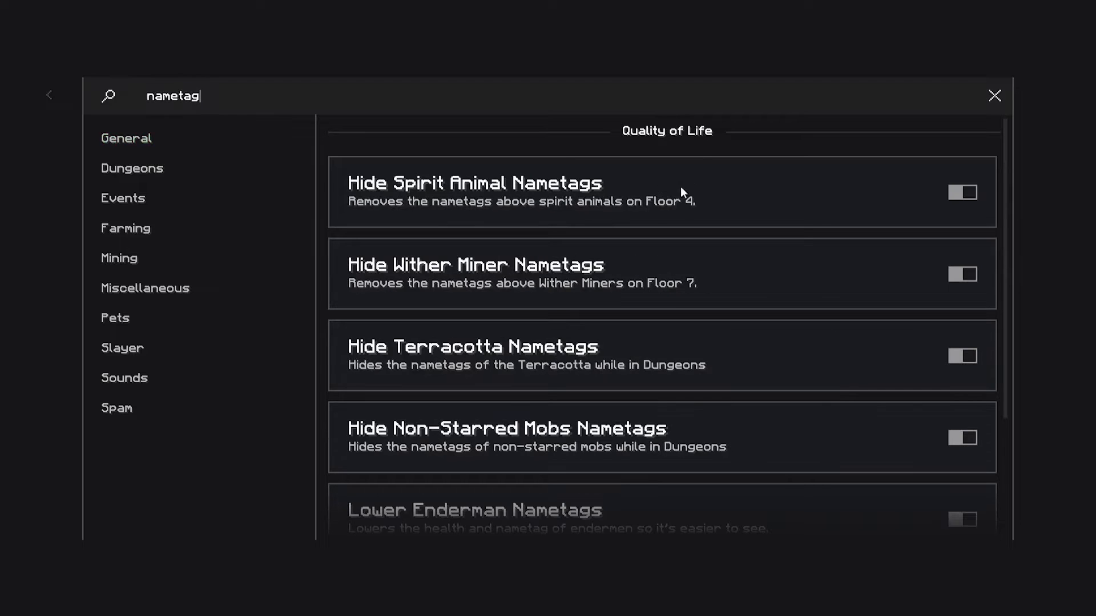
mouse_move(592, 273)
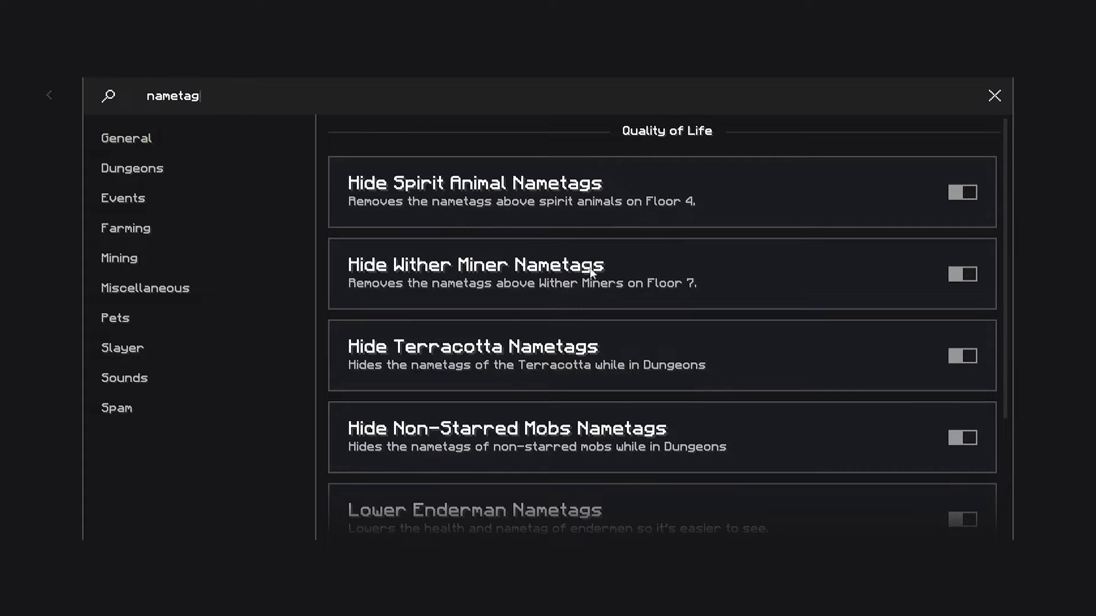
mouse_move(573, 318)
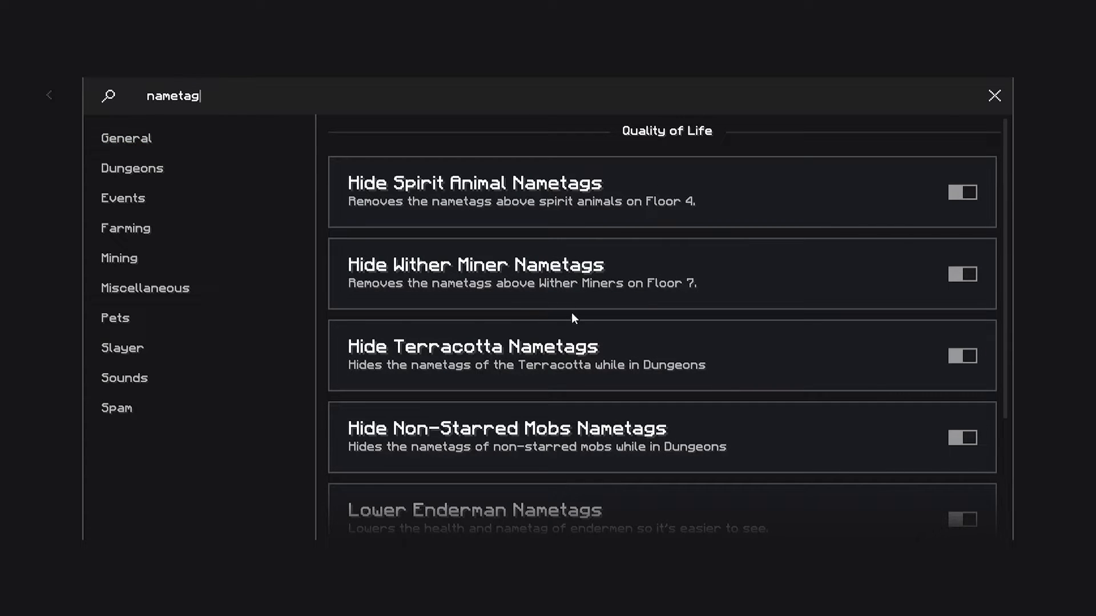
mouse_move(548, 378)
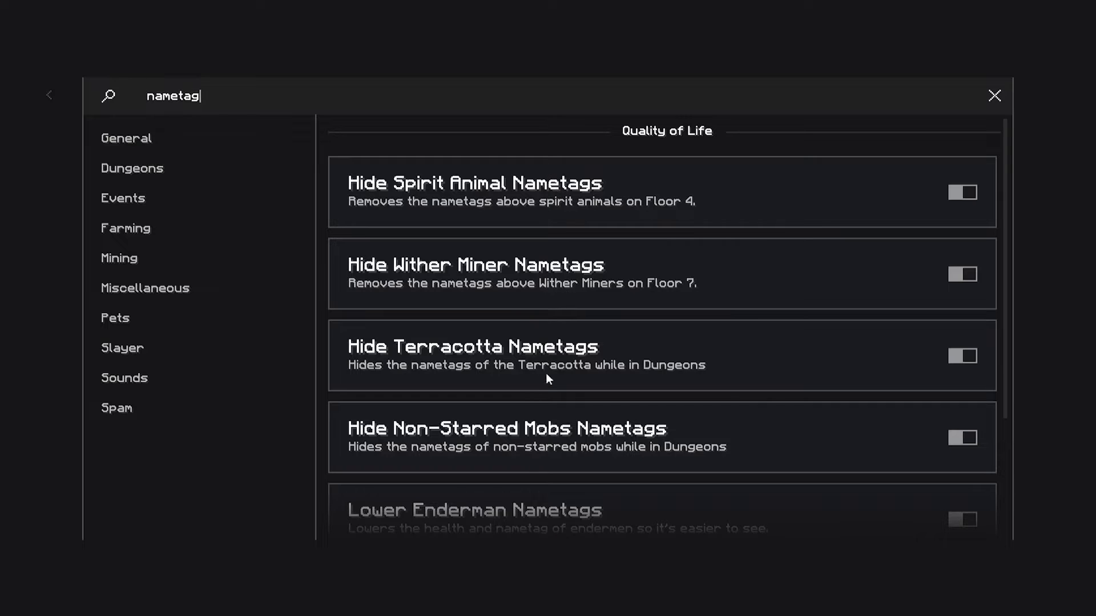
mouse_move(559, 279)
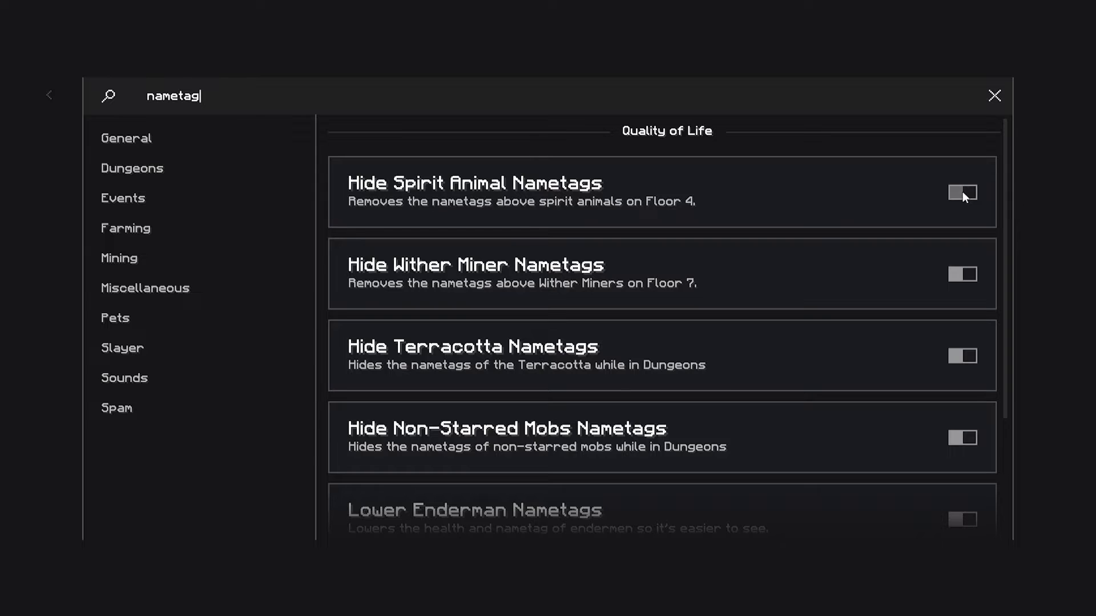
click(962, 193)
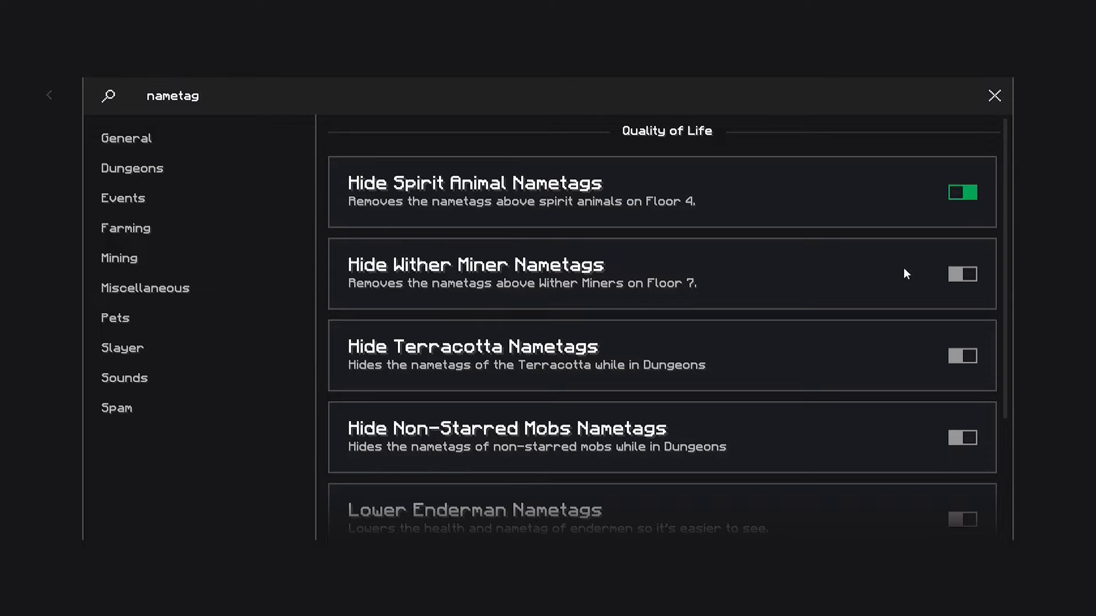
mouse_move(559, 186)
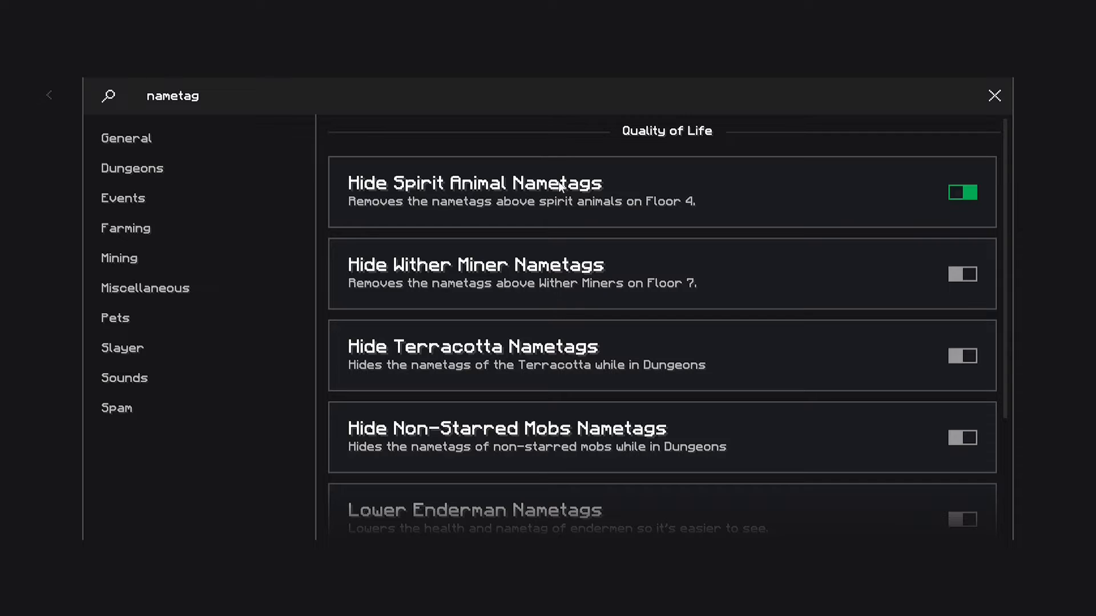
mouse_move(928, 252)
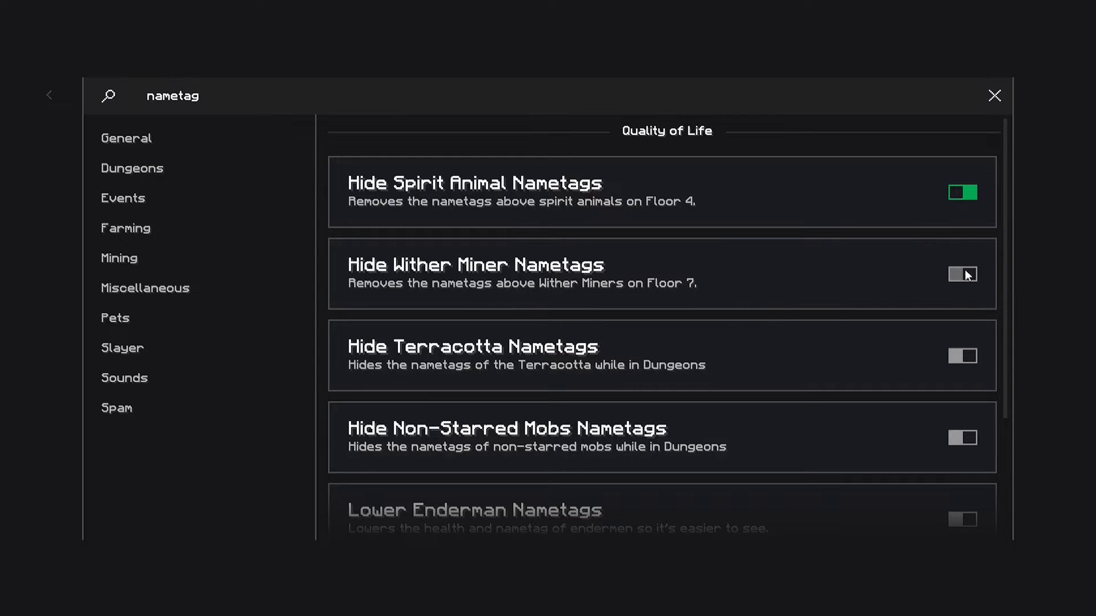
click(962, 274)
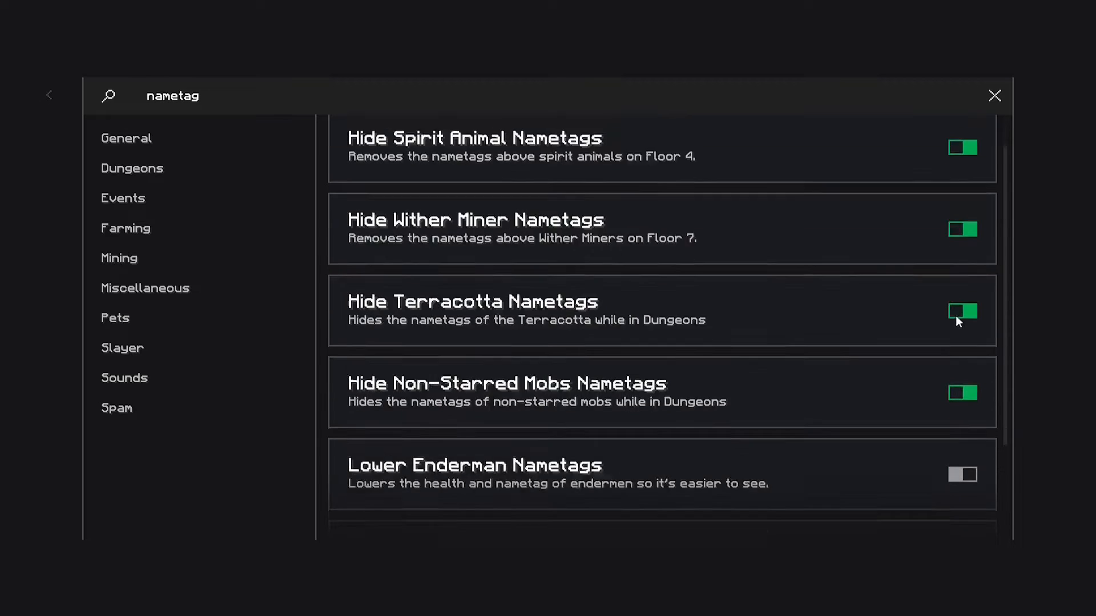
scroll(down, 3)
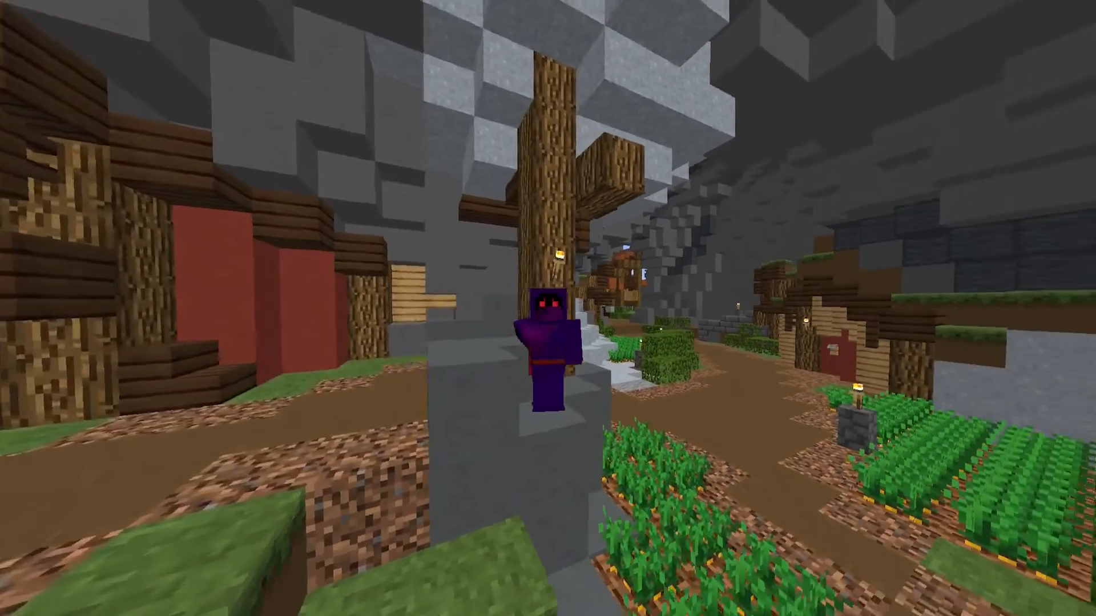
mouse_move(547, 309)
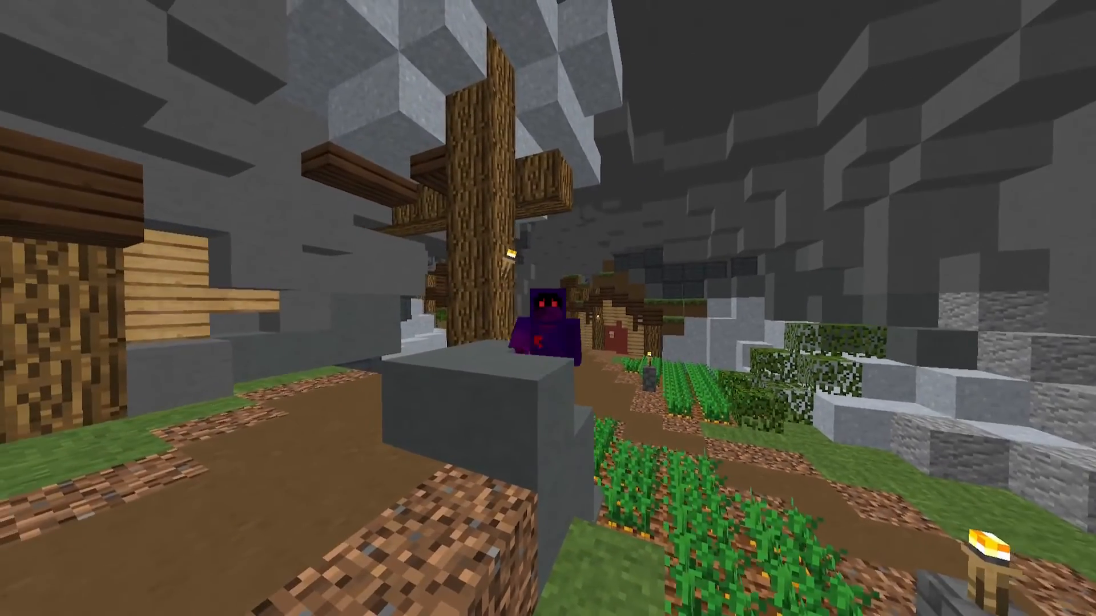